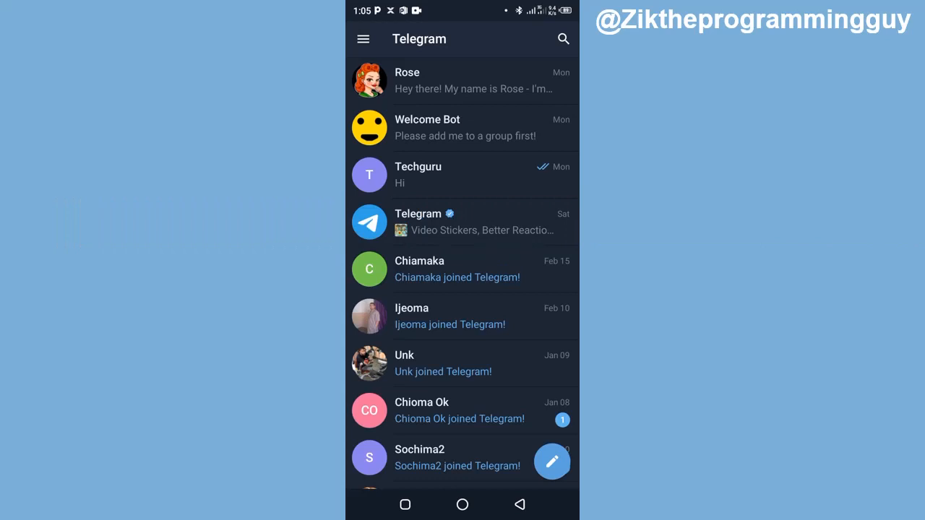
scroll("down", 3)
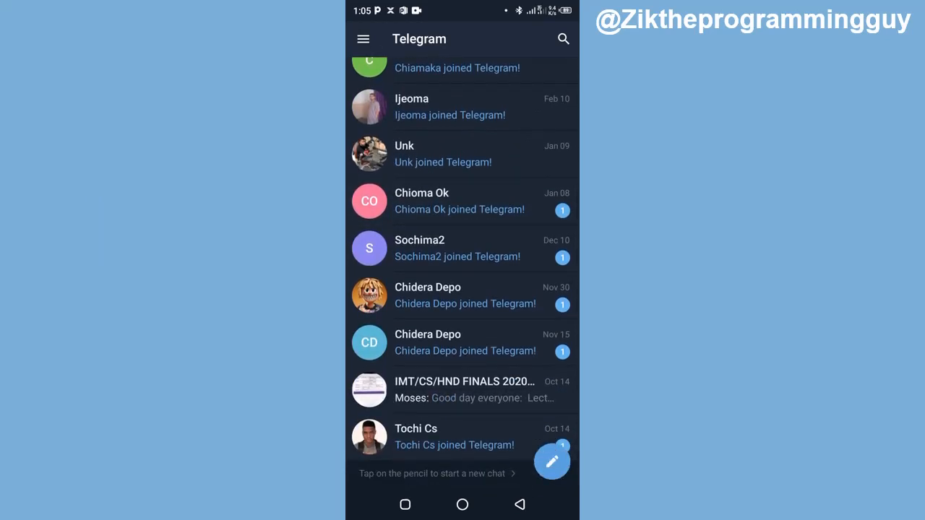
scroll("down", 3)
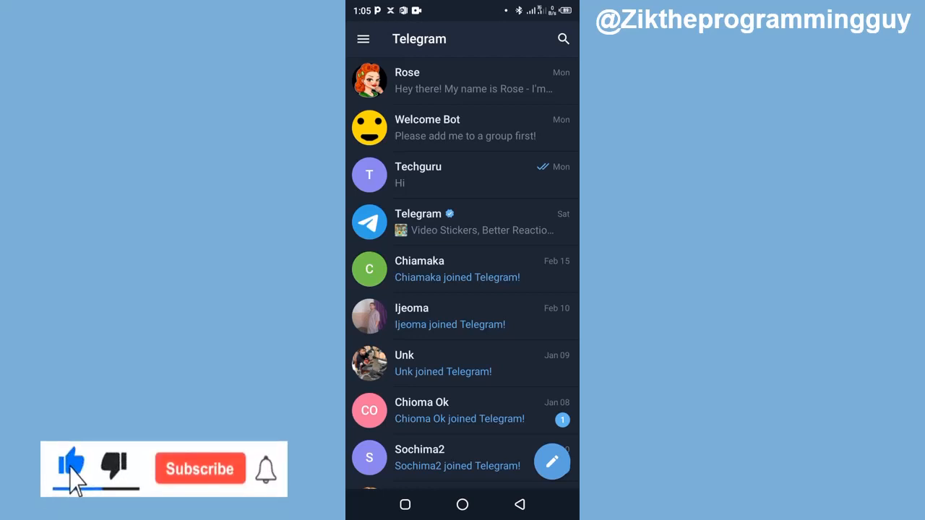
left_click(199, 468)
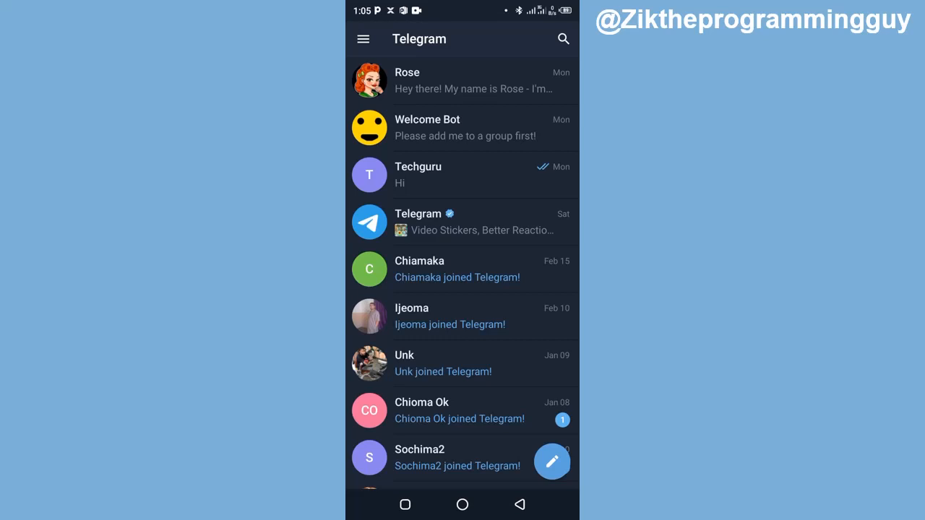
left_click(363, 39)
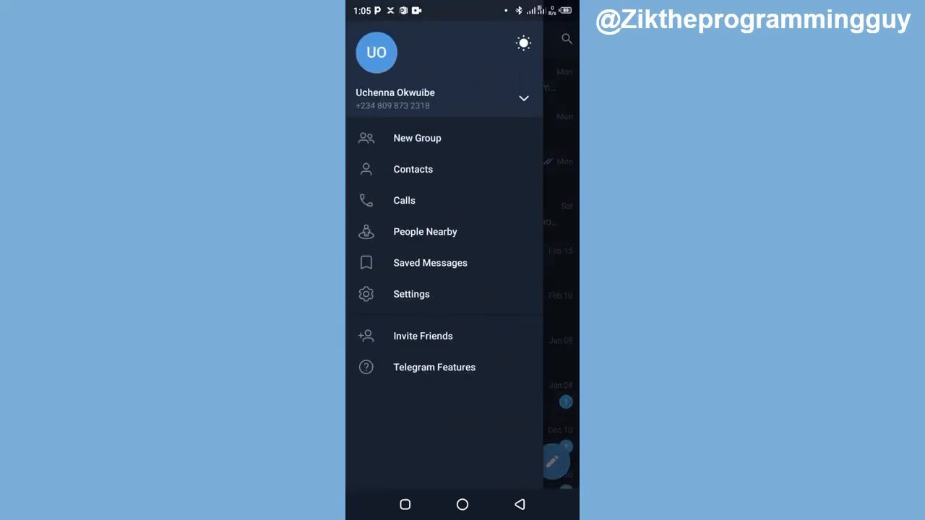
left_click(414, 169)
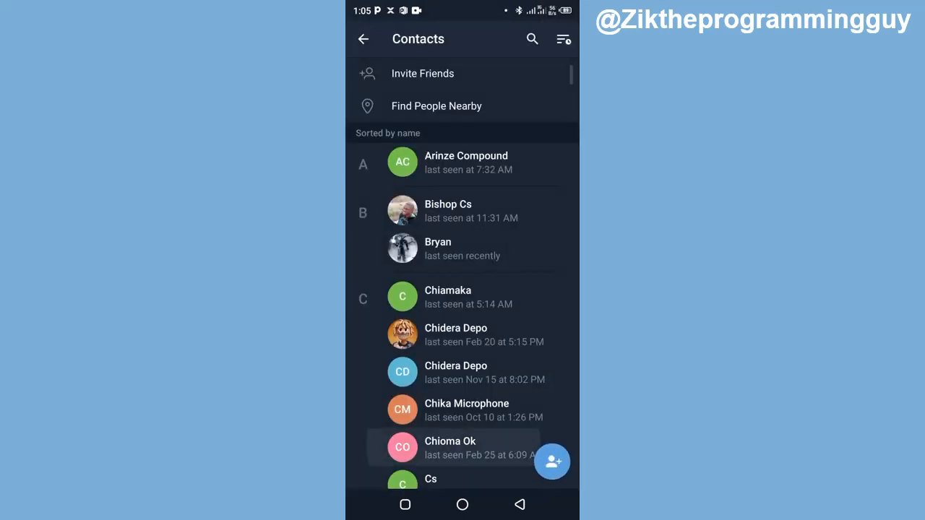
scroll("down", 3)
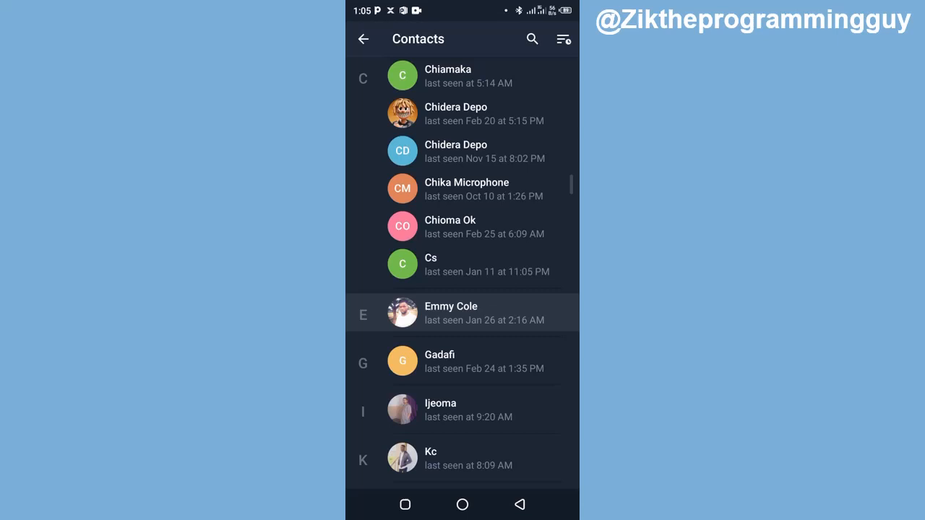
scroll("down", 3)
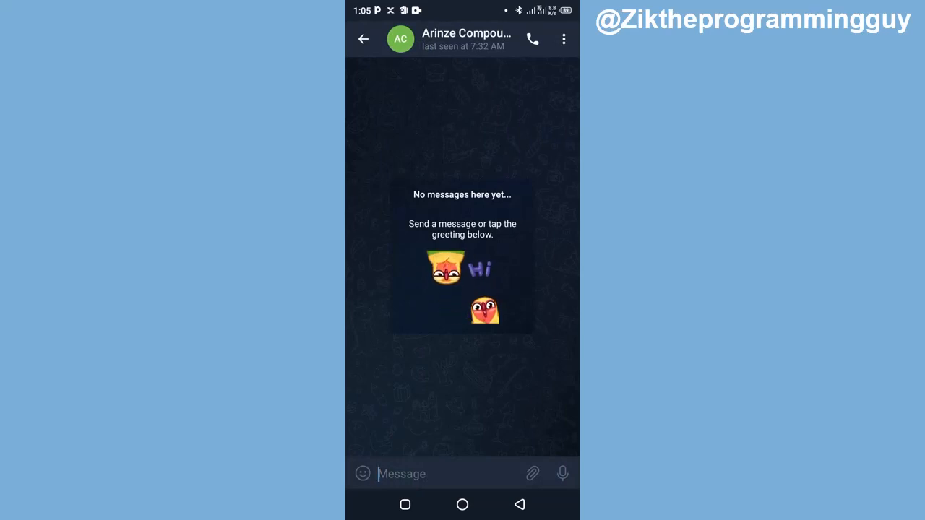
left_click(564, 39)
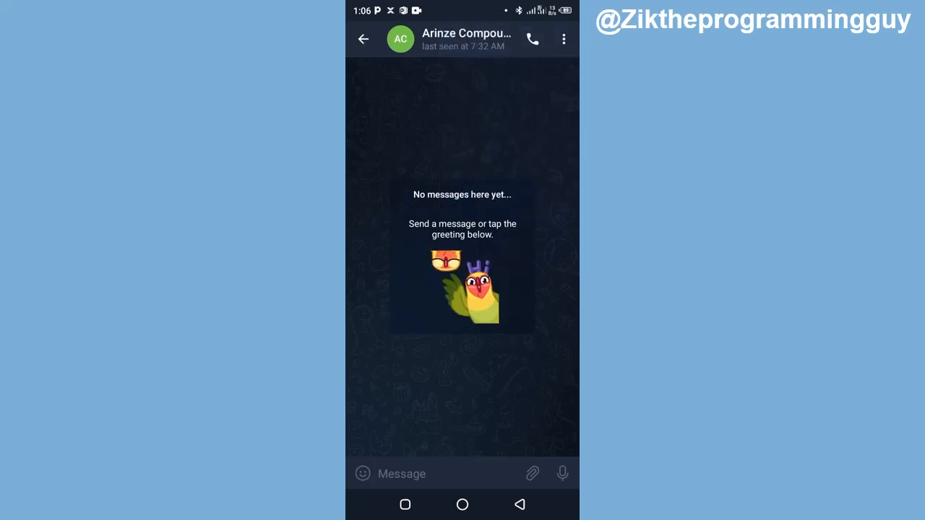
left_click(474, 38)
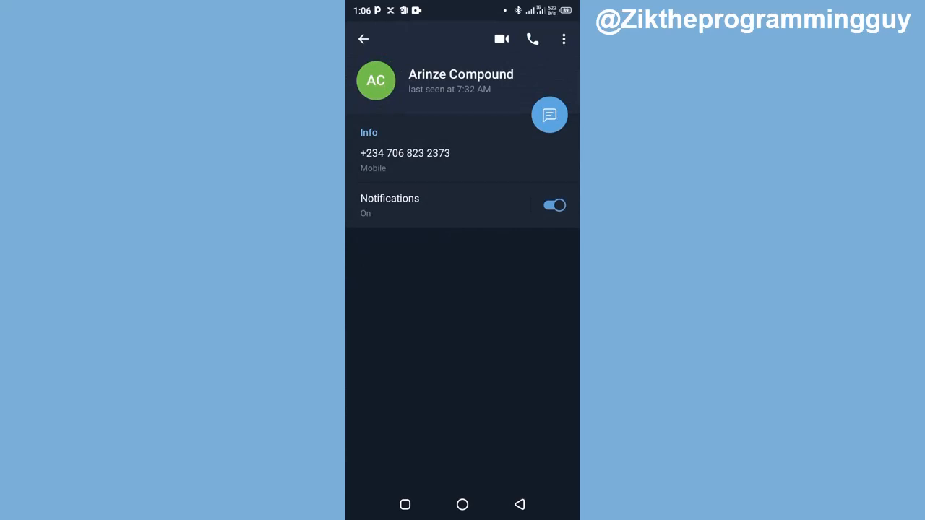
left_click(560, 39)
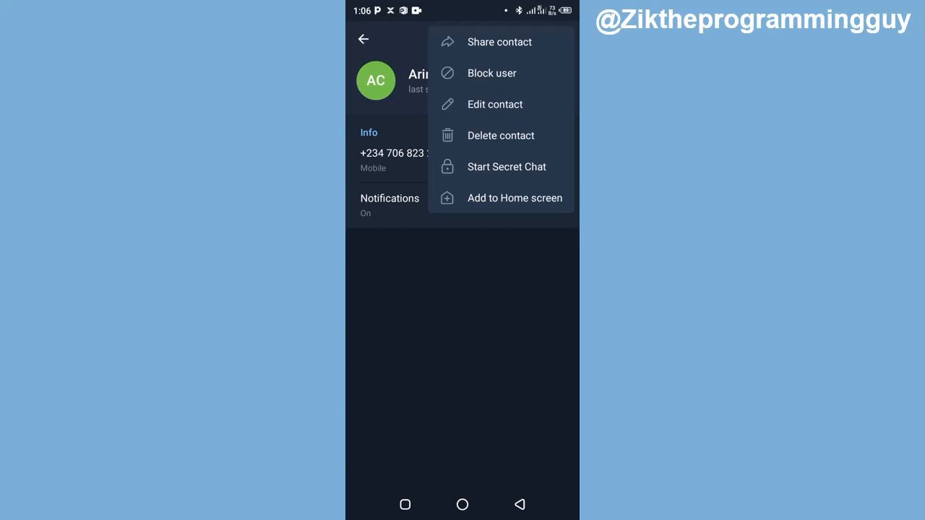
left_click(500, 136)
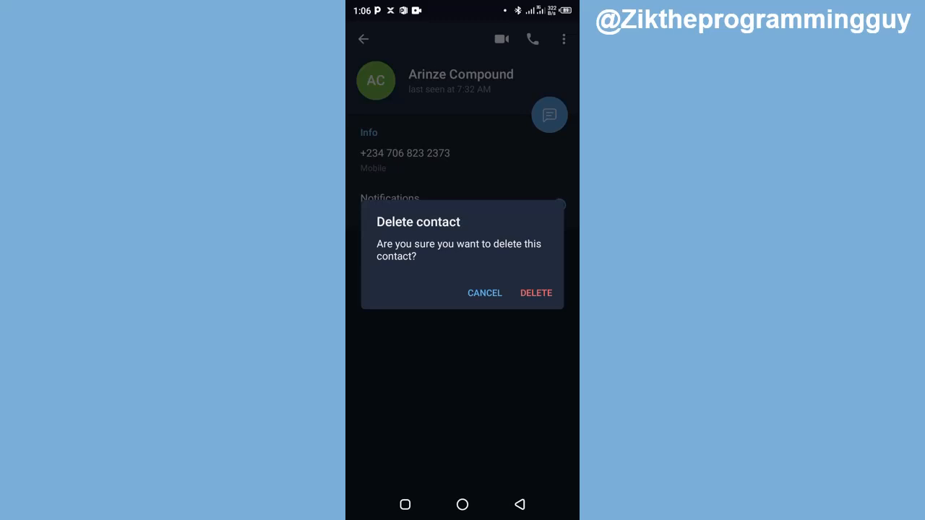
left_click(536, 292)
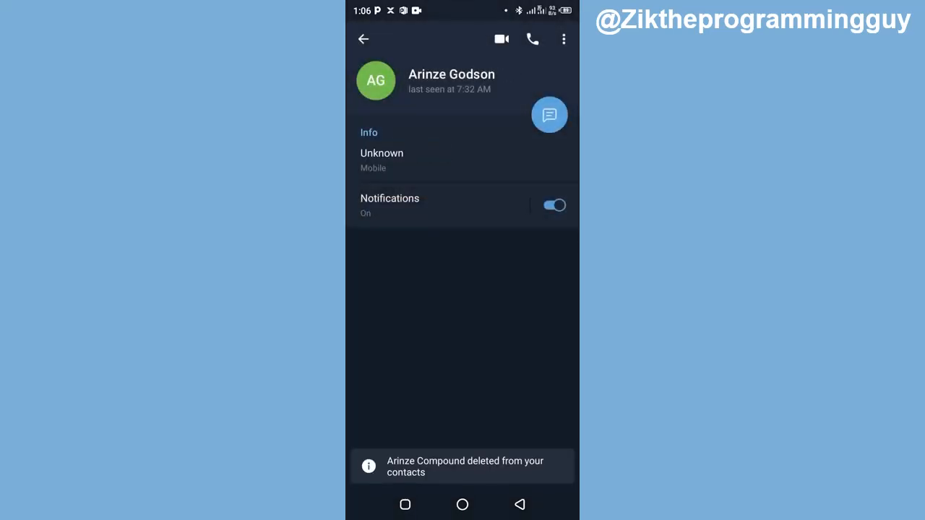
left_click(549, 116)
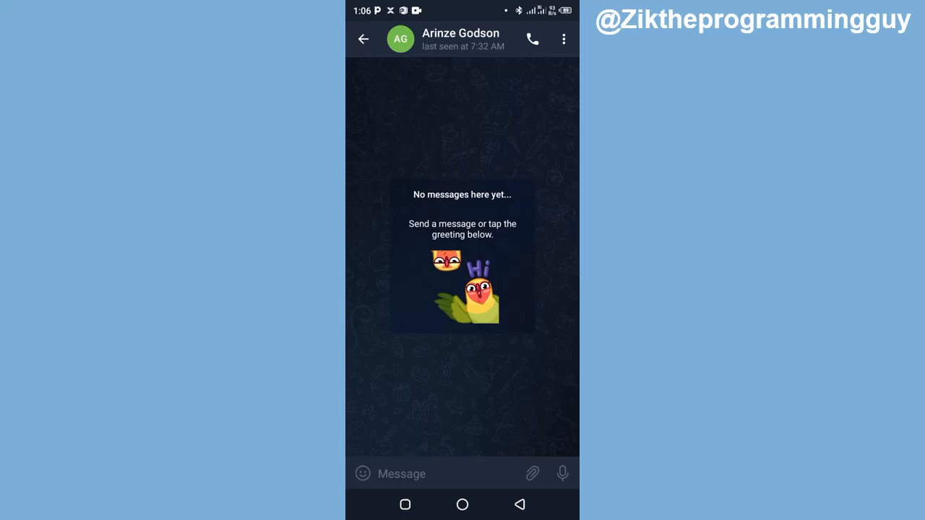
Reopen the Contacts list to verify Arinze Compound is gone, starting with the B section
left_click(364, 38)
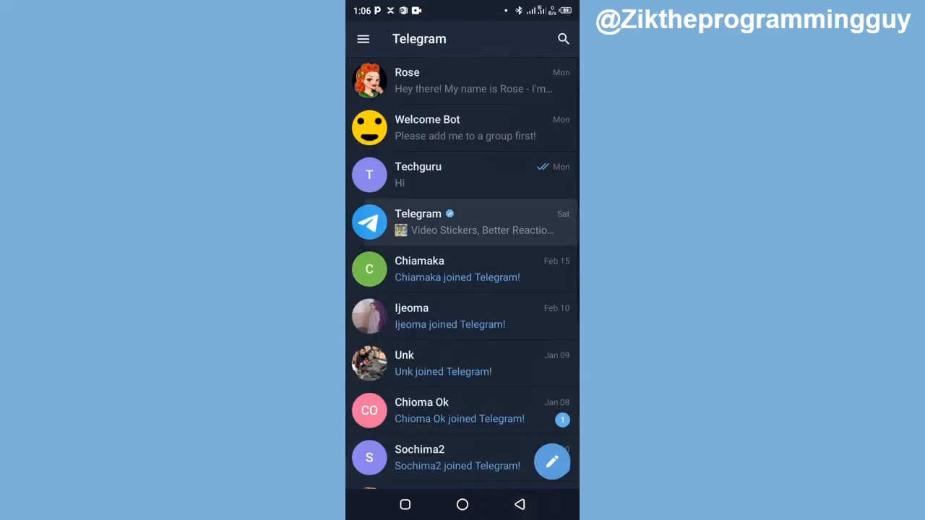
left_click(363, 39)
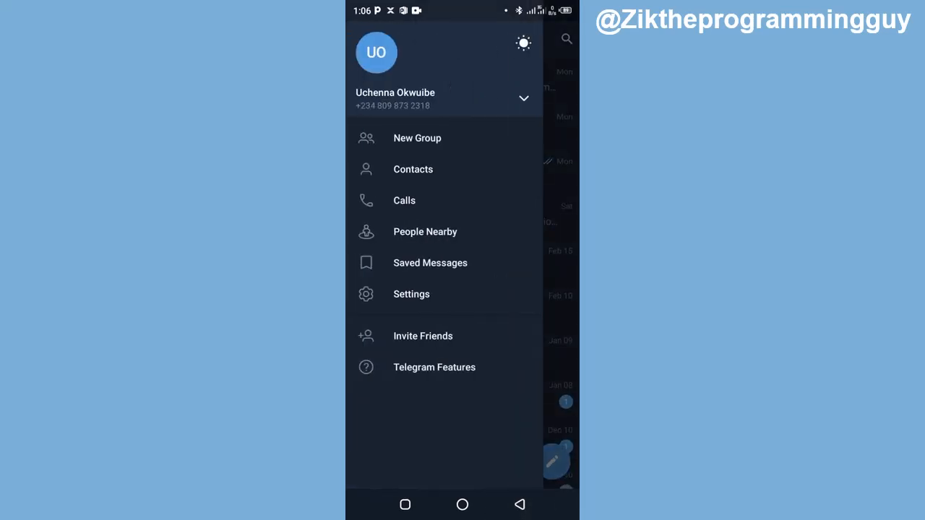
left_click(414, 169)
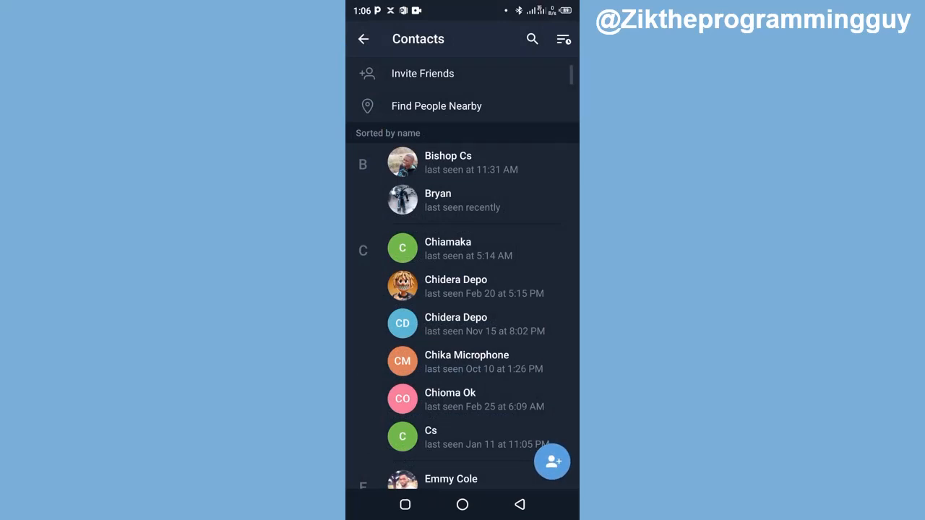
scroll("down", 3)
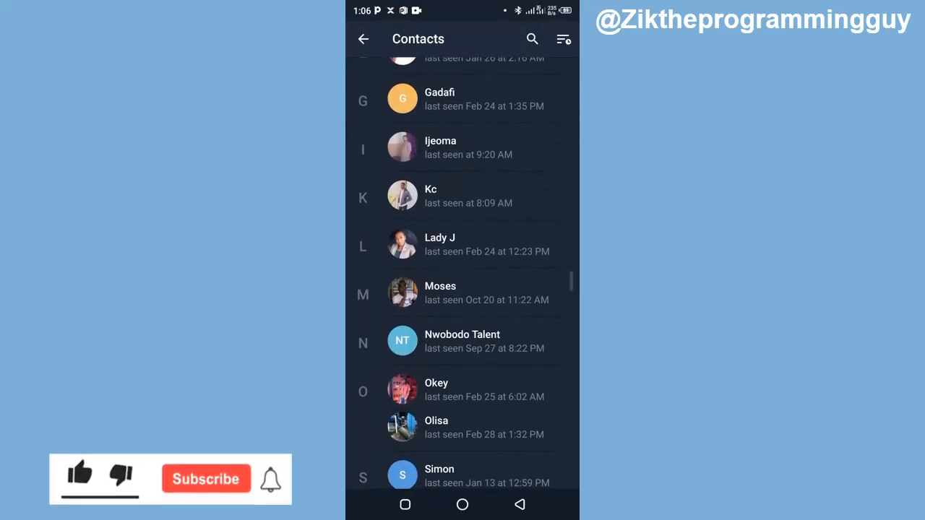